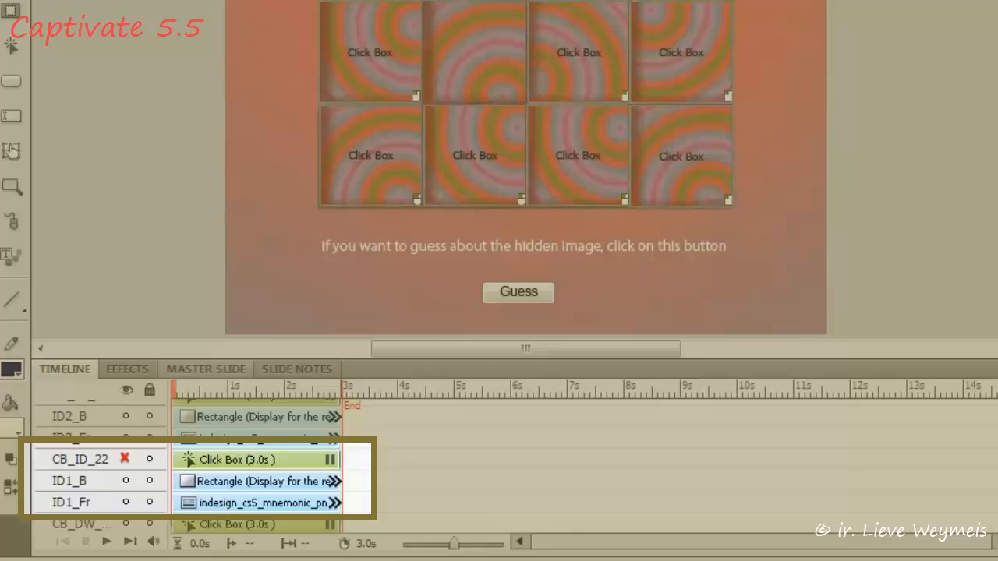
pyautogui.moveTo(124, 479)
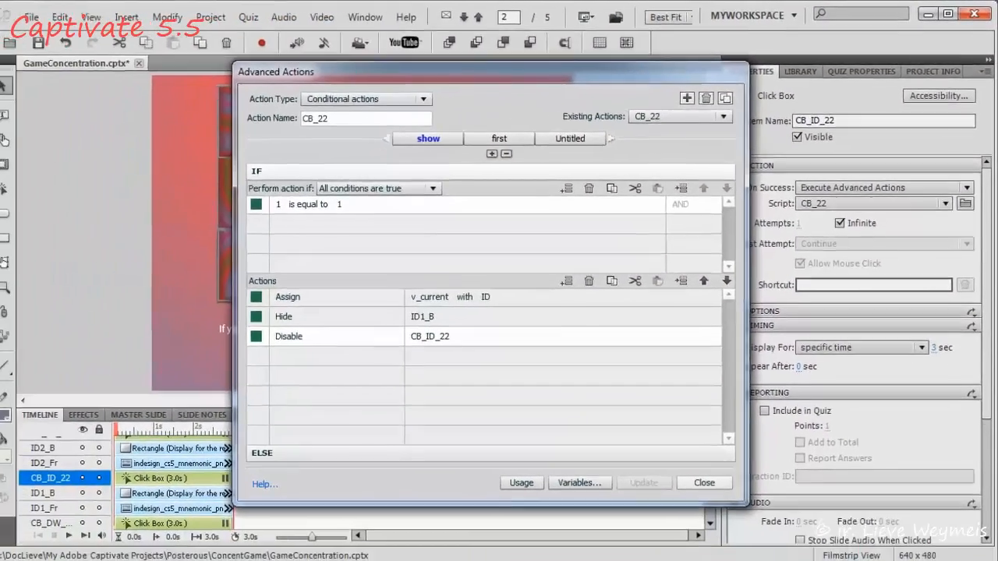
pyautogui.click(703, 483)
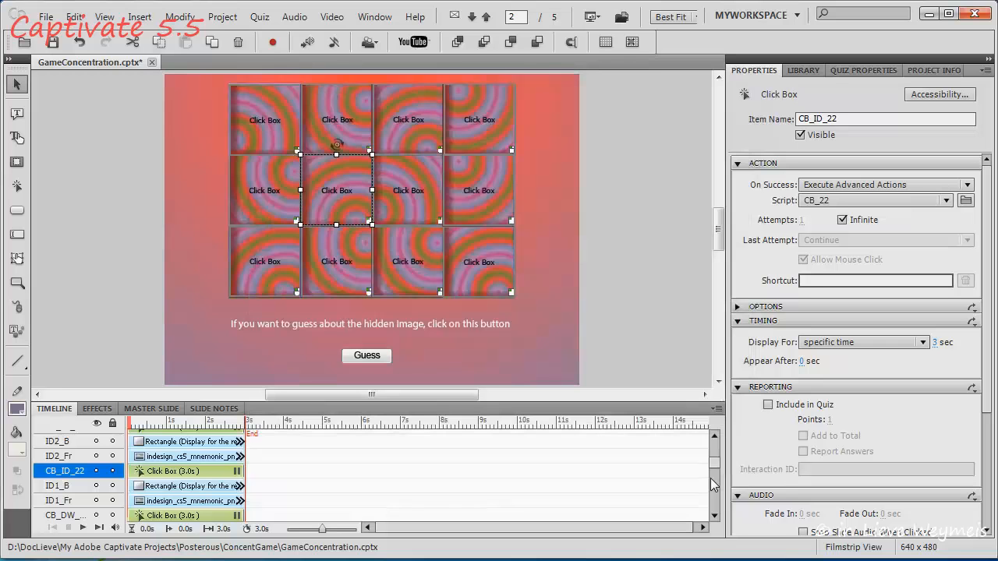